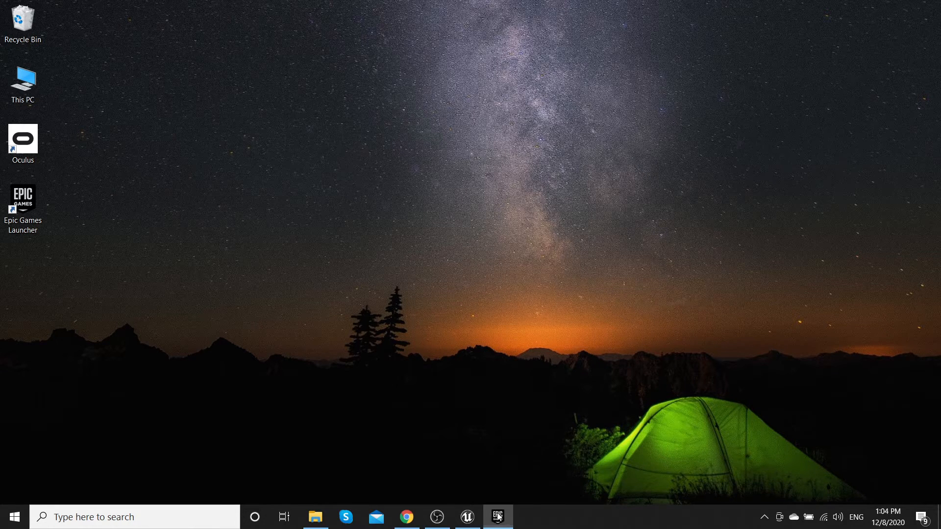
- Attempt installing Virtual Plugin from the launcher Library and dismiss the 'already installed' notice
click(497, 517)
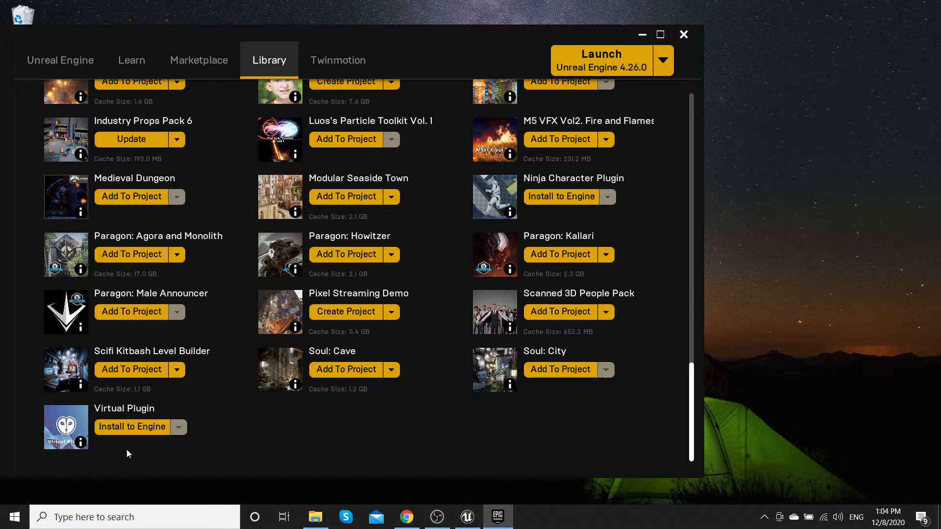
click(131, 427)
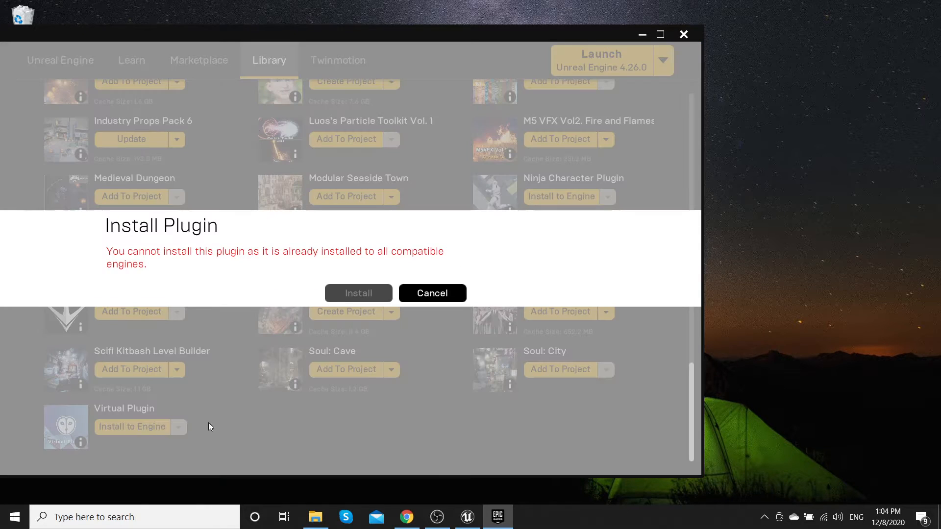
click(431, 293)
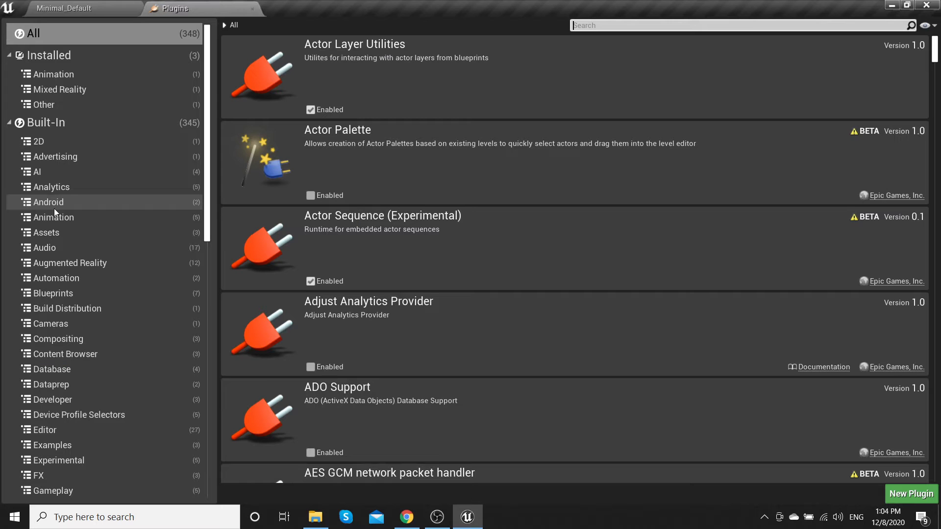
- Tick Enabled on Virtual Plugin in the Installed list, accept the beta warning and restart now
click(48, 55)
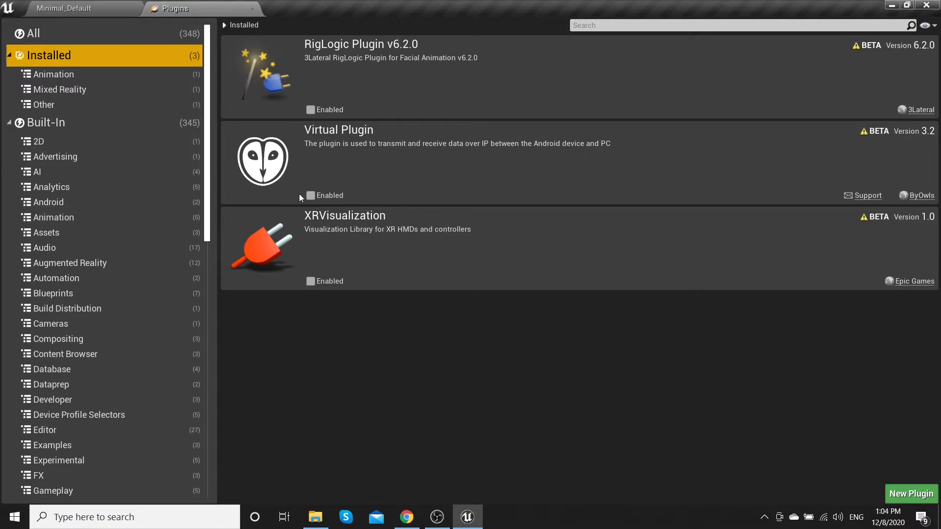
click(310, 195)
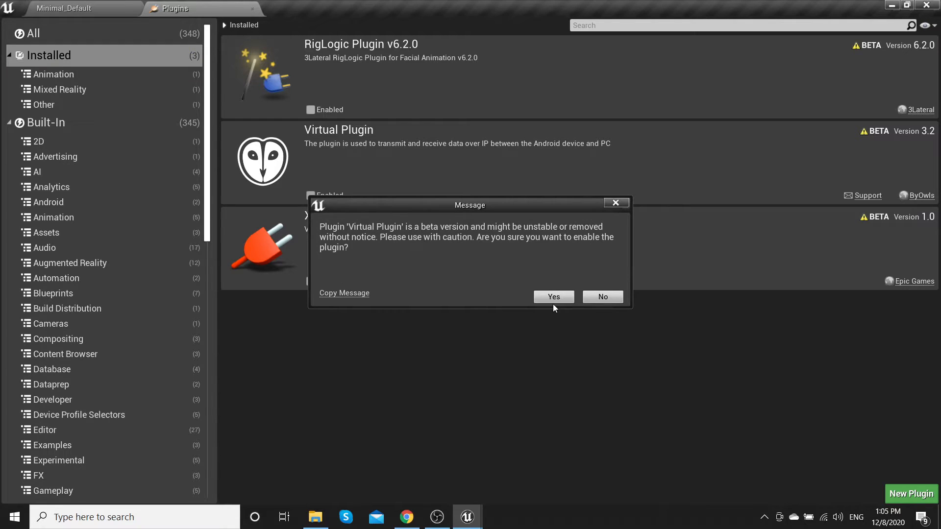
click(552, 296)
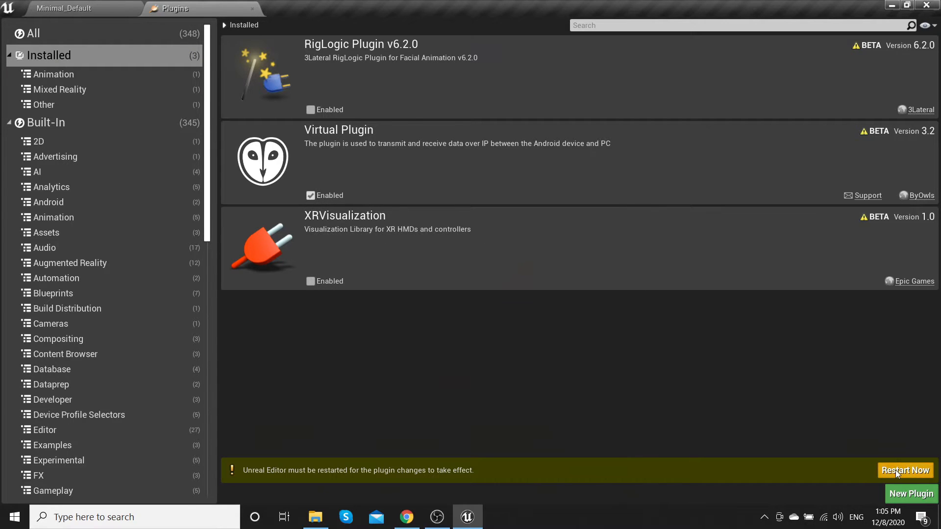
click(905, 470)
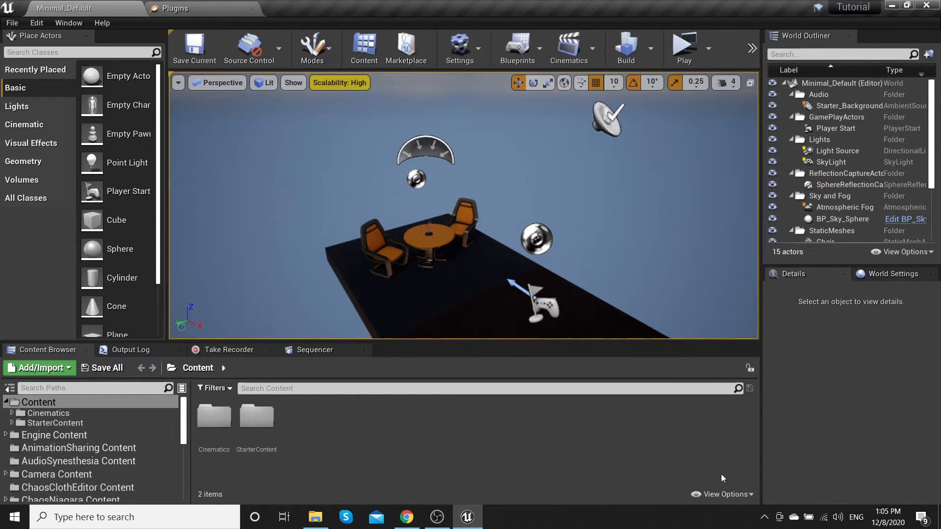
click(723, 494)
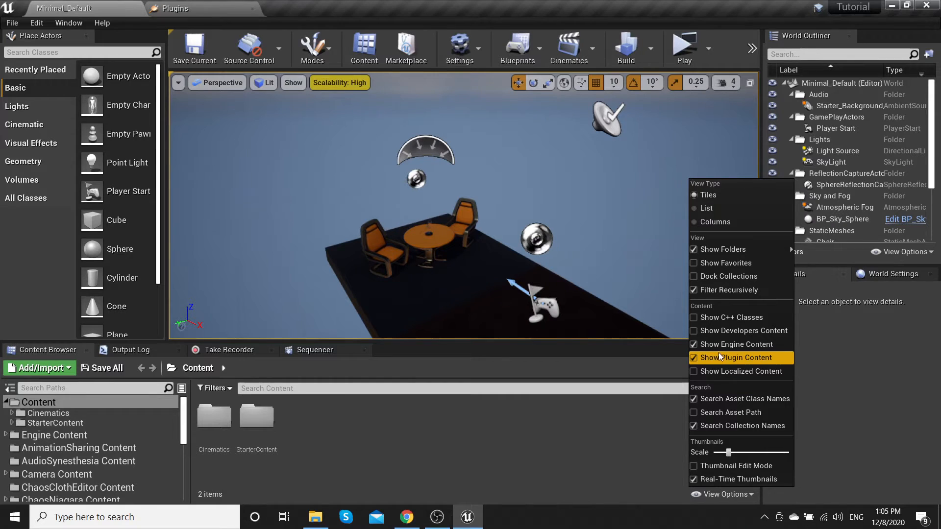
click(693, 358)
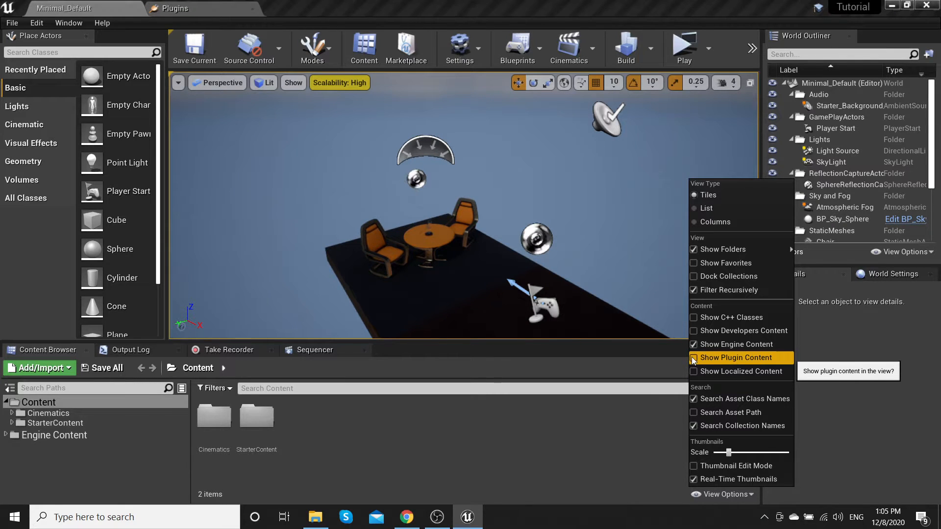
click(694, 358)
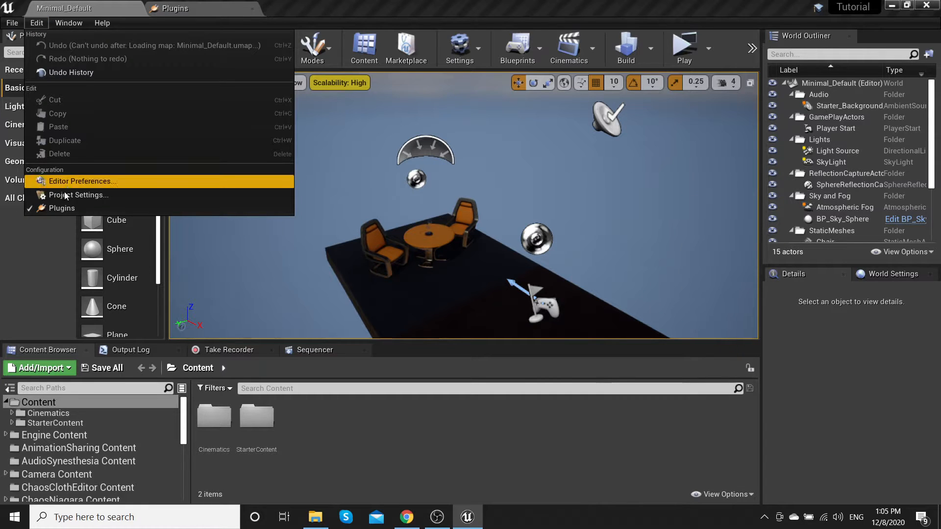
- In Project Settings > Input, tick Always Show Touch Interface and Show Console on Four Finger Tap
click(79, 195)
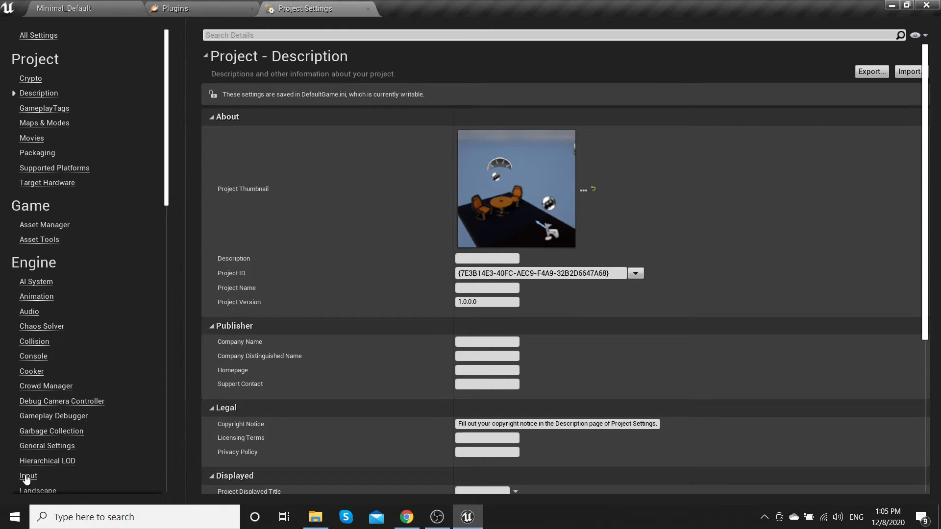
click(28, 476)
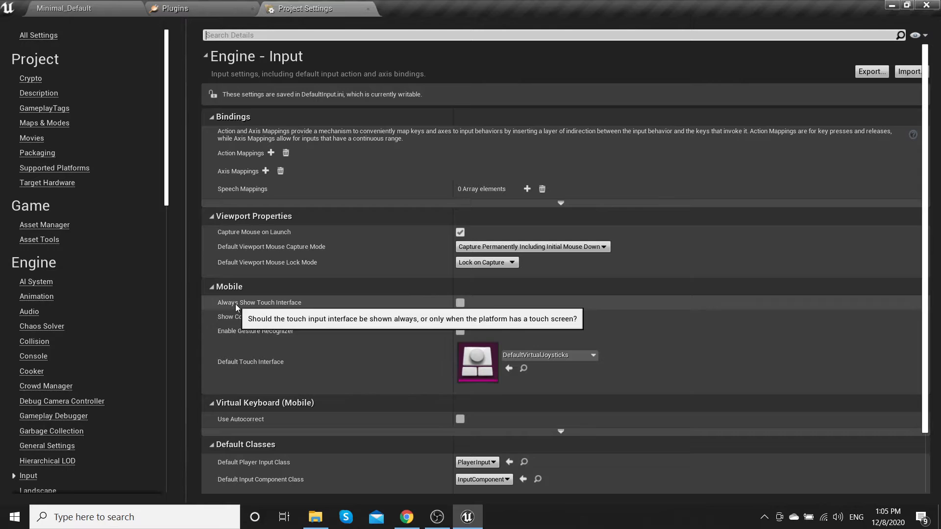
click(461, 303)
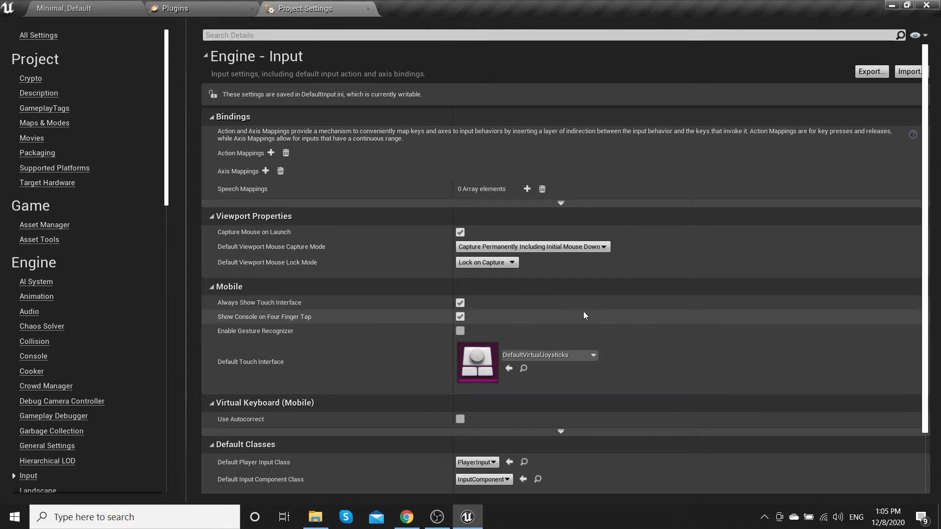
click(64, 8)
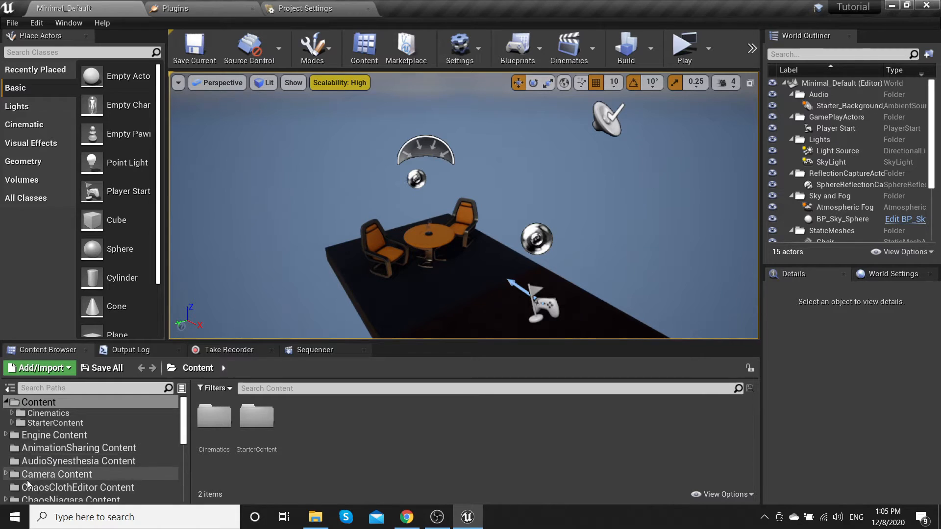
- Drag MyActor from Camera Content into the level, set its Z and rotation, and search 'cine' for Cine Camera Actors
click(57, 475)
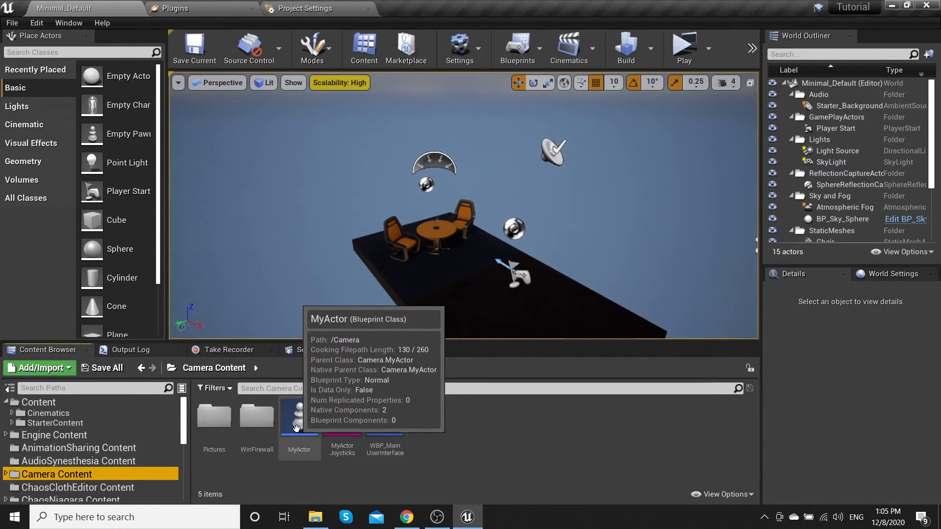
click(299, 414)
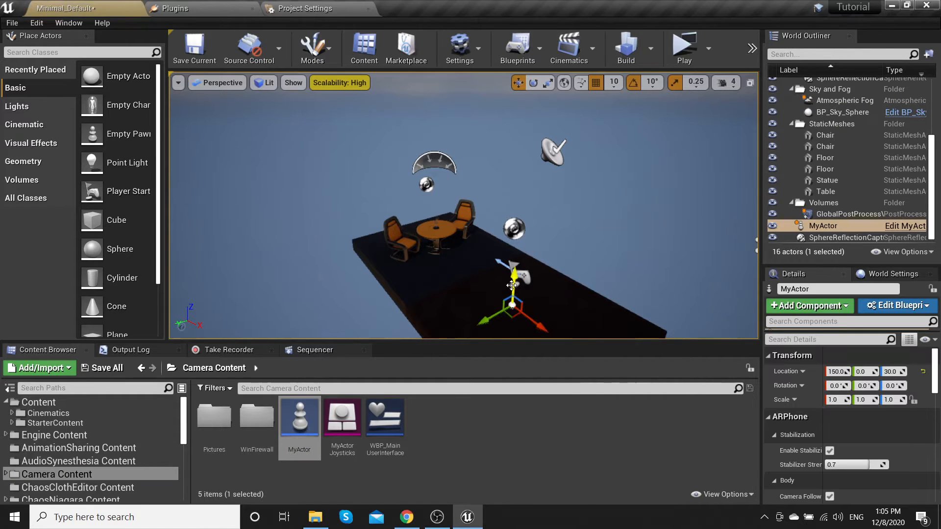
click(534, 82)
text(180)
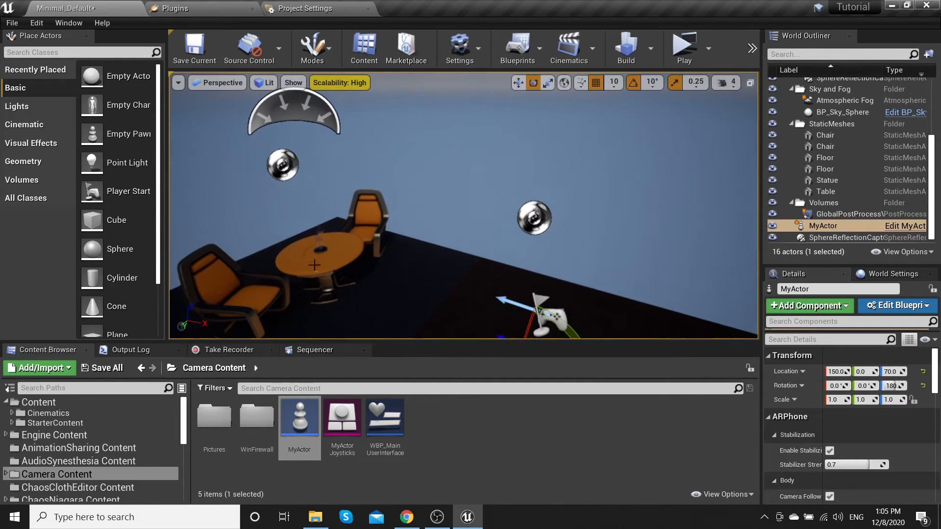
text(cine)
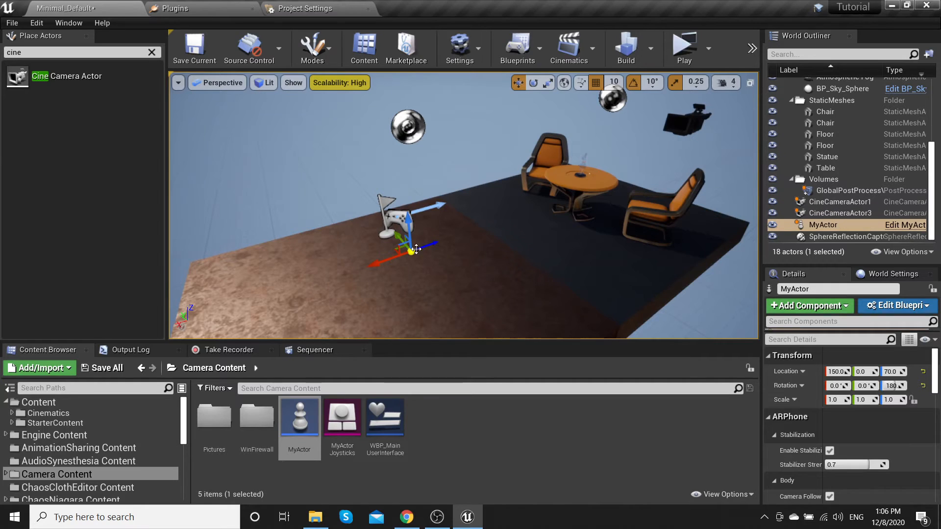
- In MyActor's Details, add Multi Cine Camera array elements and assign both Cine Camera Actors
scroll(down, 3)
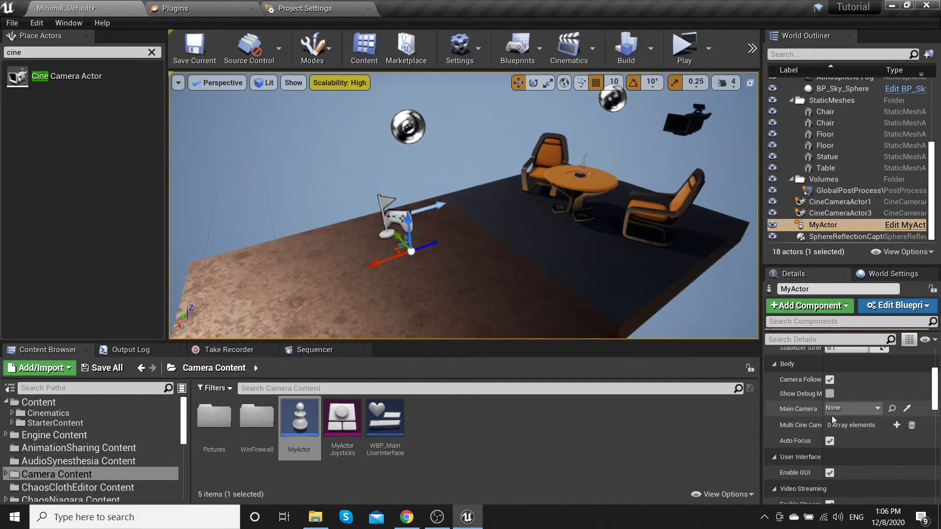
click(897, 425)
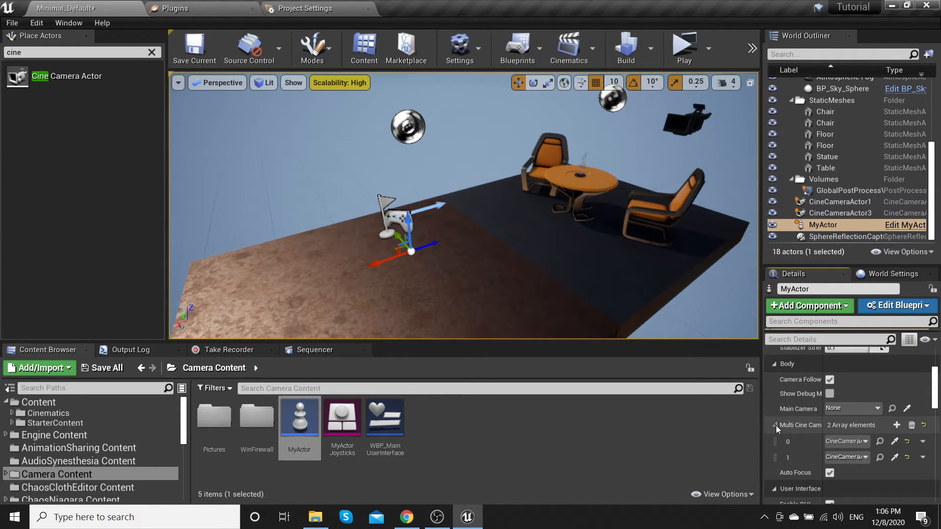
scroll(down, 3)
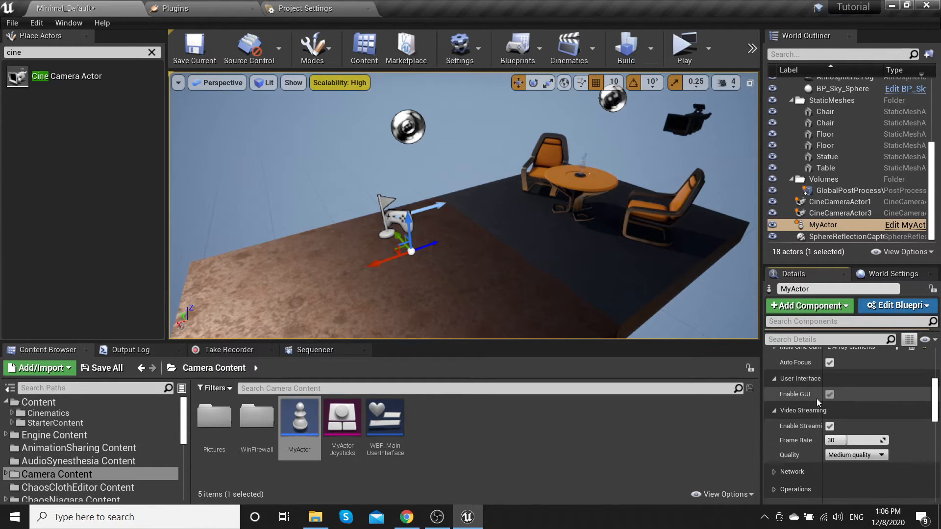
scroll(down, 3)
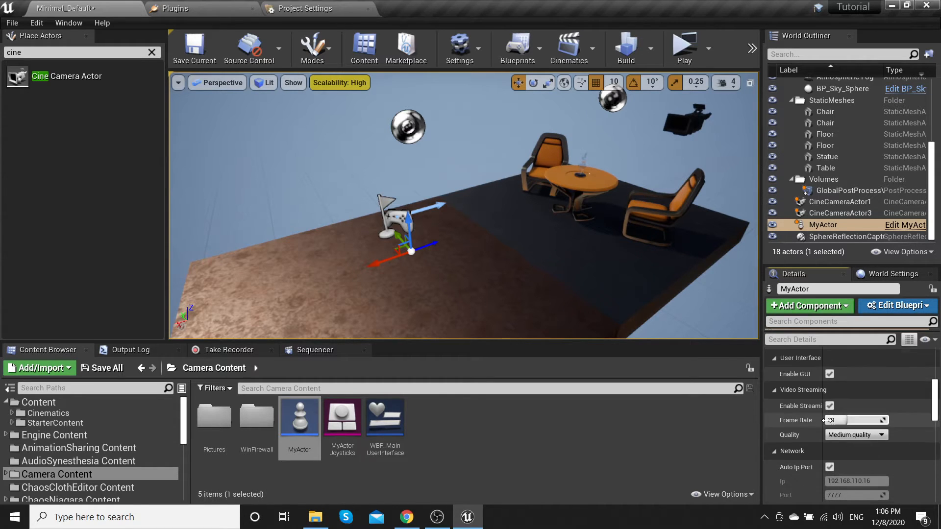
scroll(down, 3)
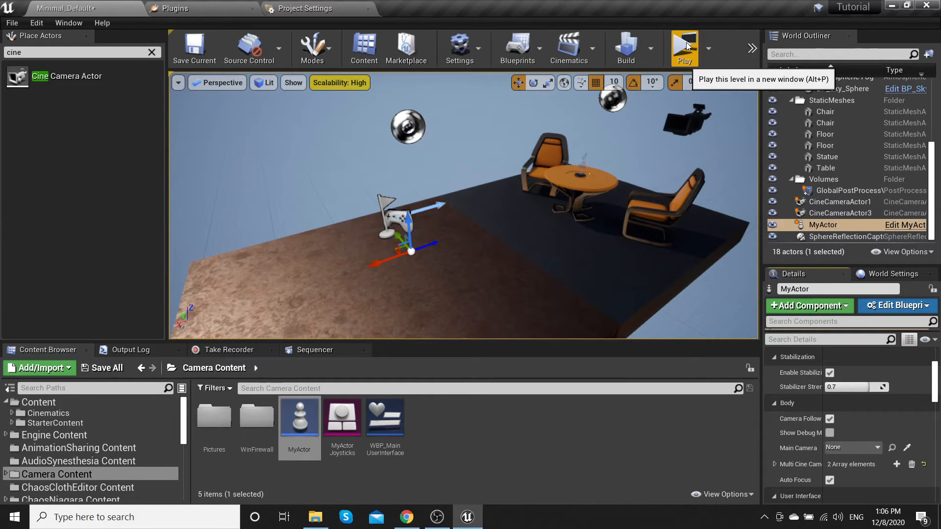
- Launch the standalone preview, choose the 32mm lens and start recording a take
click(683, 48)
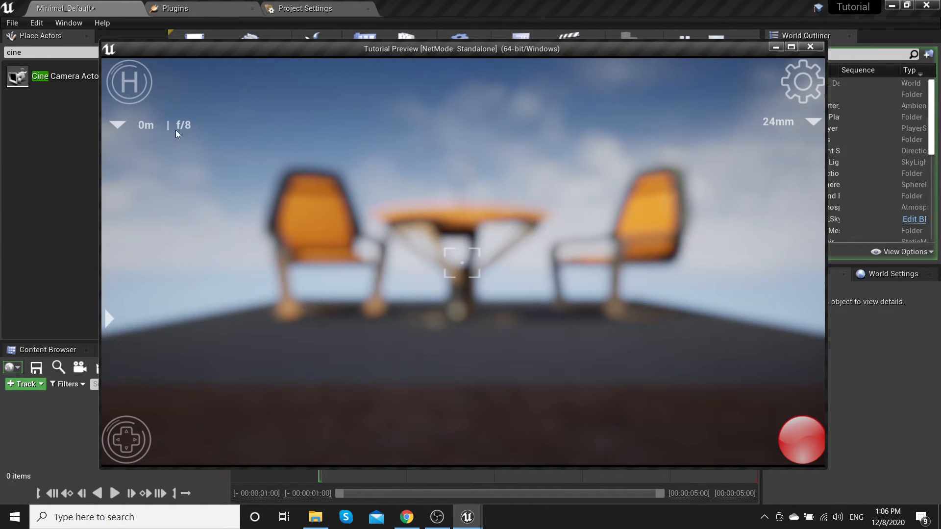
mouse_move(246, 143)
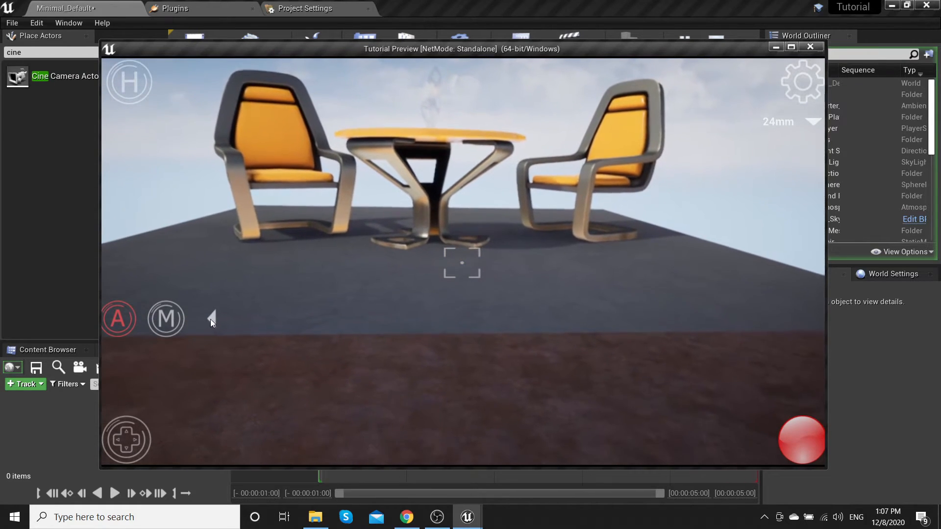
click(791, 121)
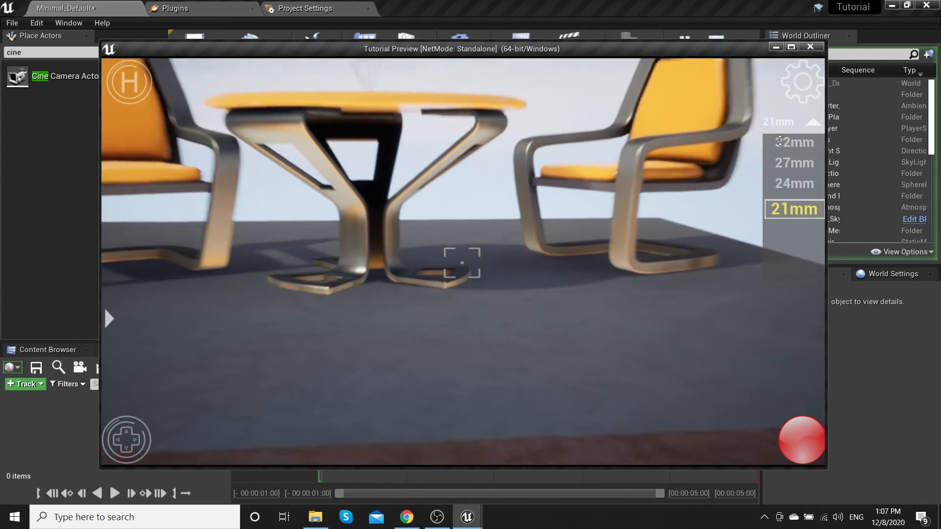
click(793, 142)
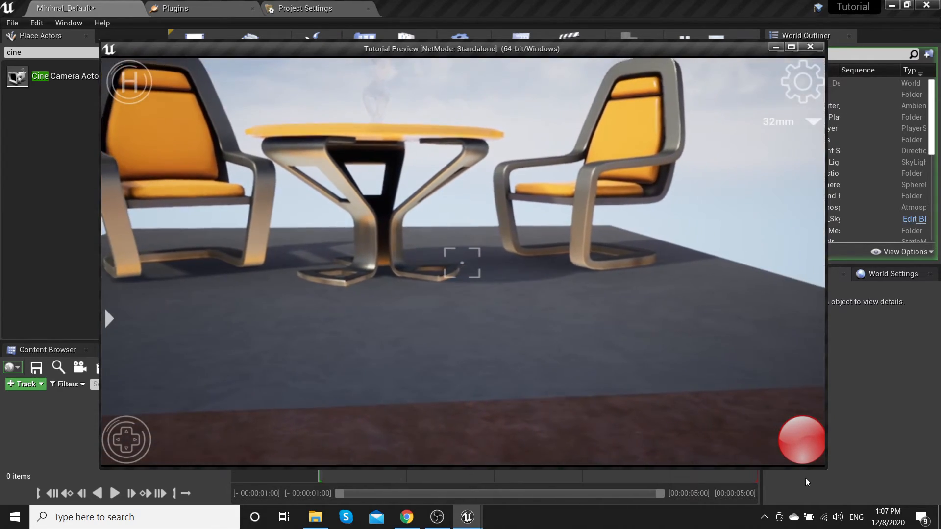
click(803, 440)
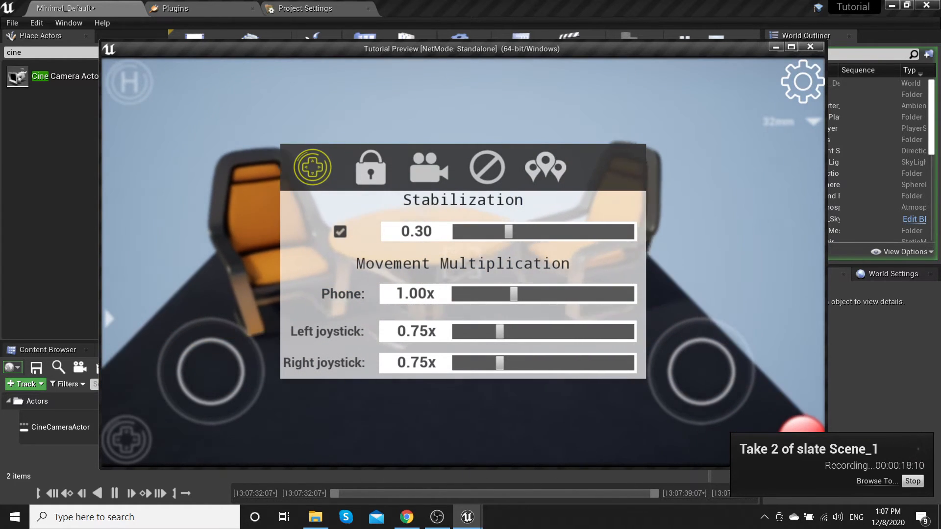
- Choose the 35mm Academy FilmBack preset, then move through Phone Tracking to the MultiCamera Switcher
click(427, 167)
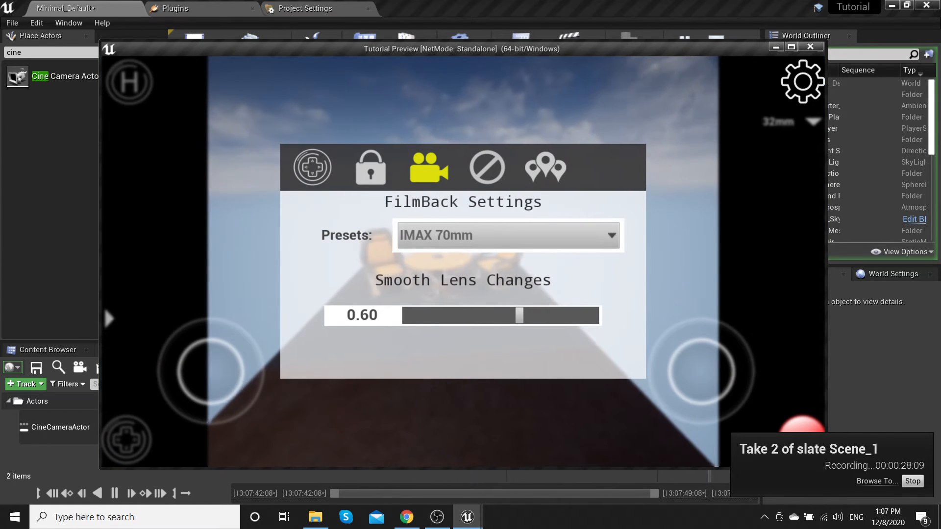
click(507, 235)
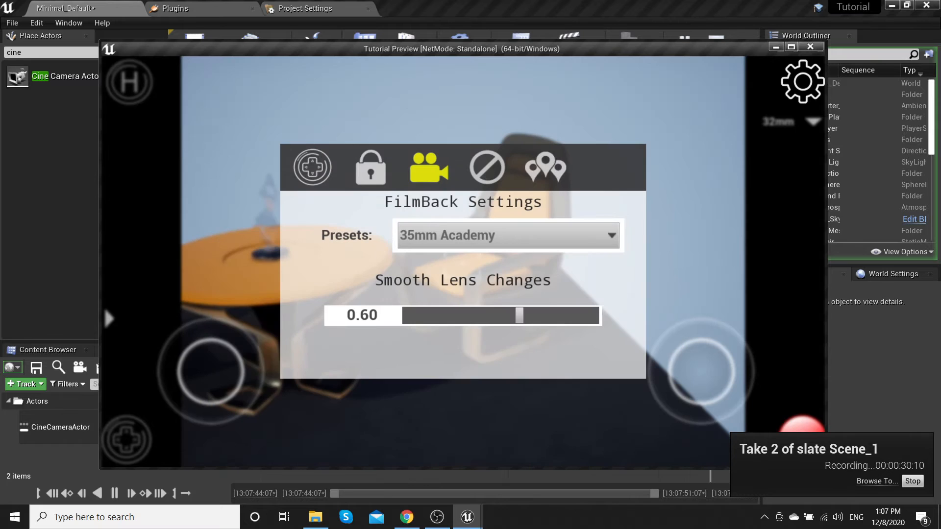
click(507, 234)
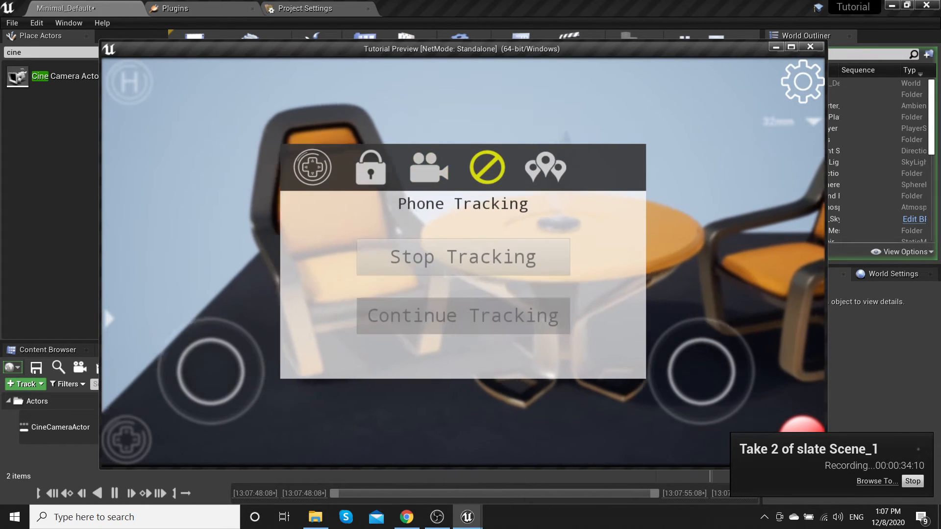
click(544, 167)
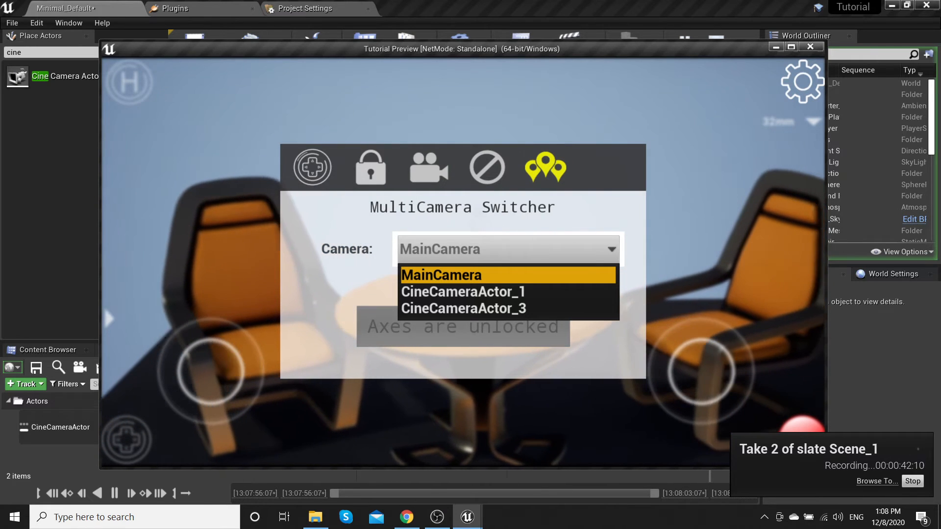
- Switch the camera to CineCameraActor_1, then to CineCameraActor_3 from the Camera dropdown
click(462, 292)
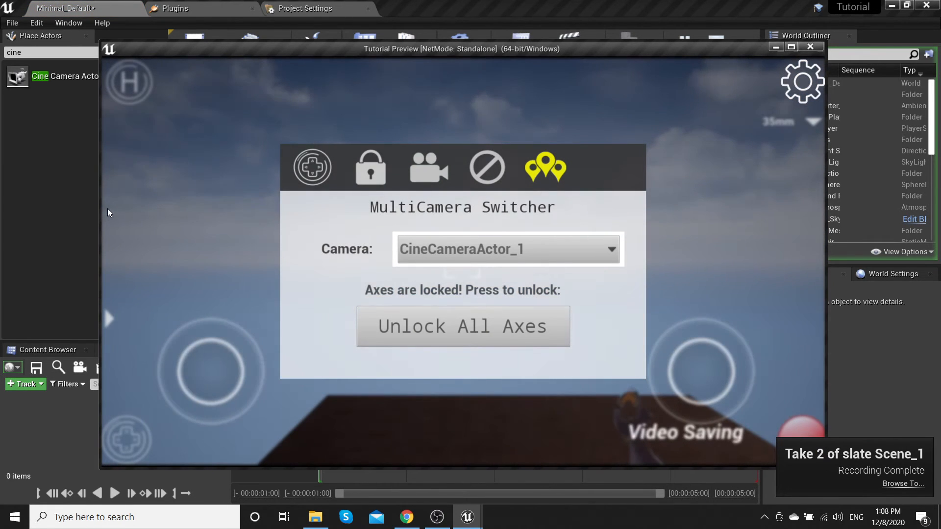
click(462, 327)
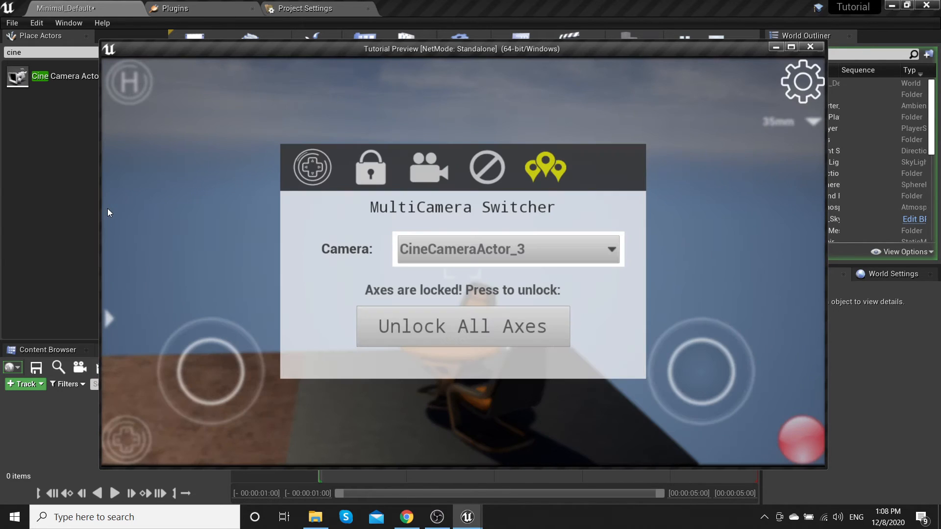
click(462, 327)
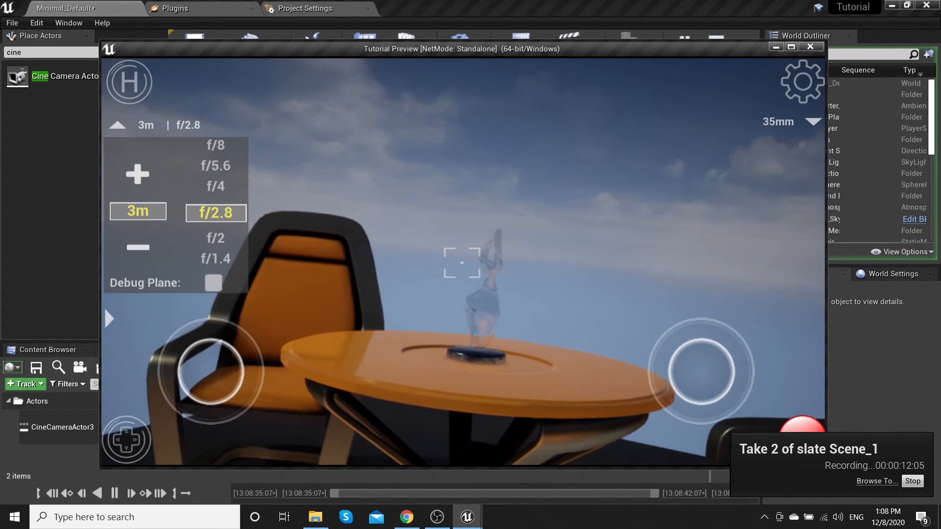
- Set the aperture to f/8, untick Debug Plane and close the Tutorial Preview window
click(213, 283)
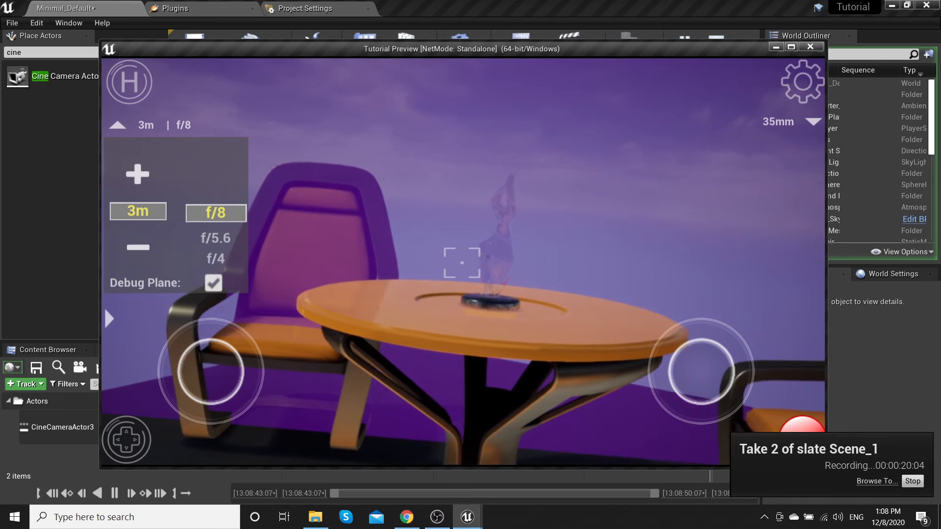
click(212, 282)
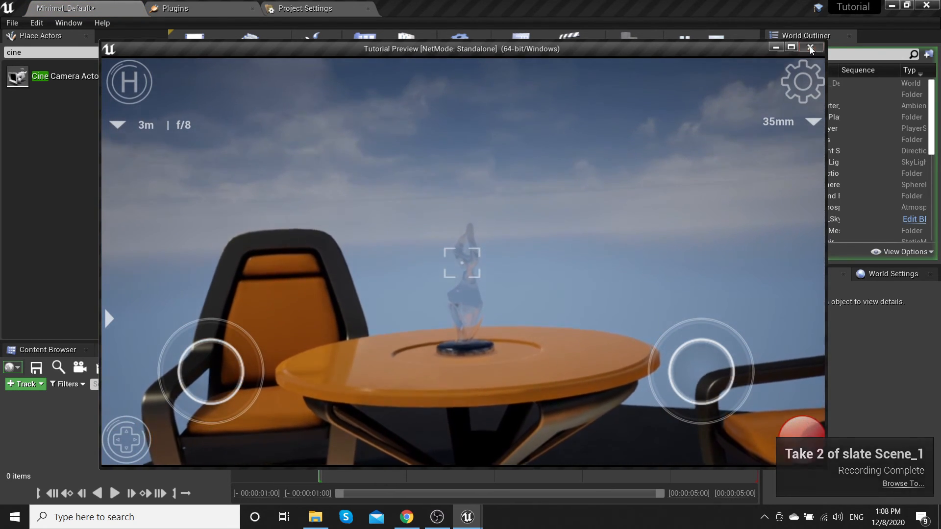
click(810, 47)
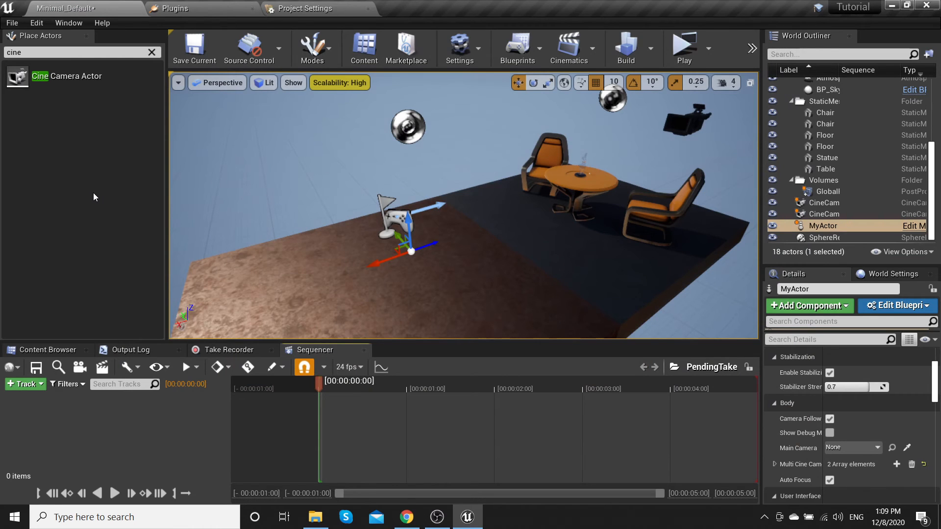
- Navigate Content > Cinematics > Takes > 2020-12-08 and open Scene_1_02_0002 in Sequencer
click(47, 349)
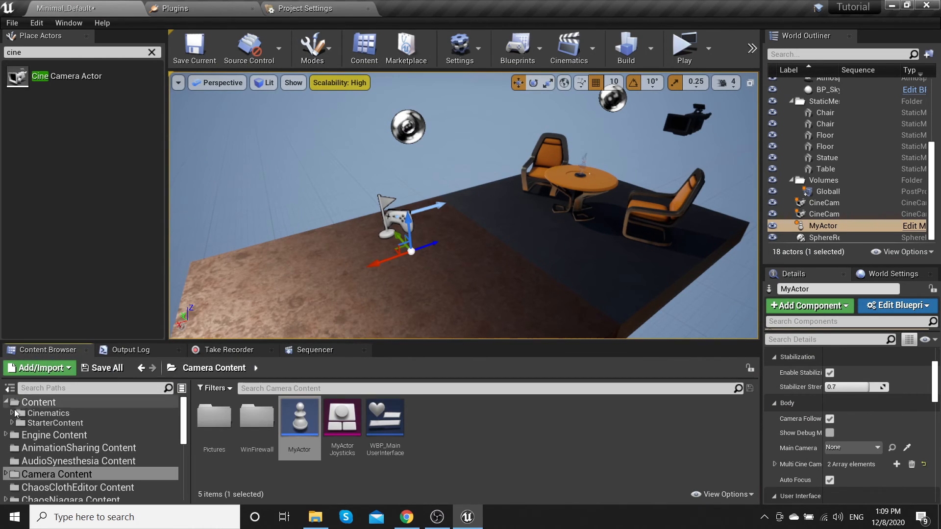
click(38, 402)
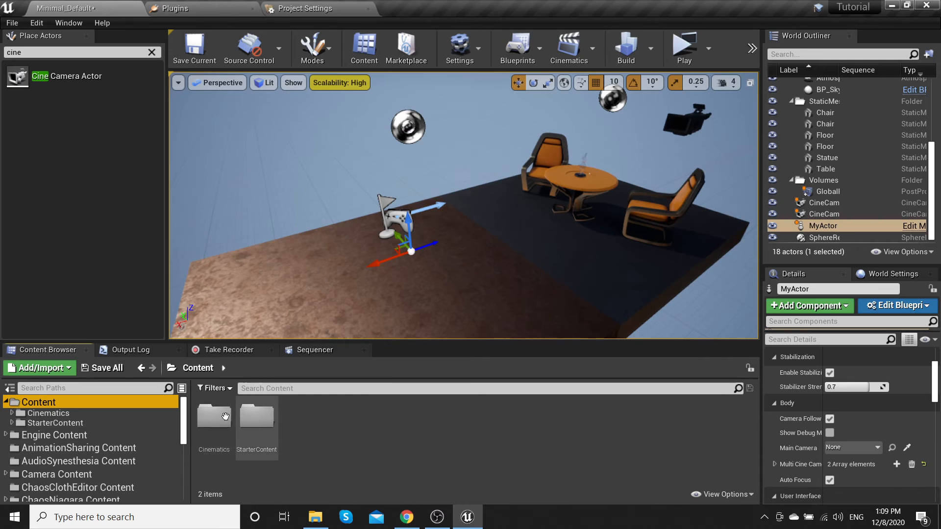
click(212, 416)
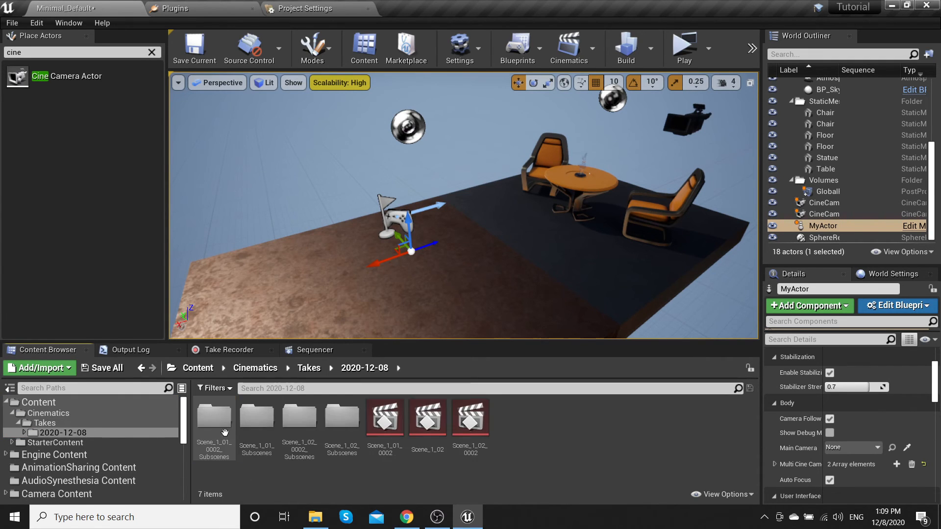
click(428, 416)
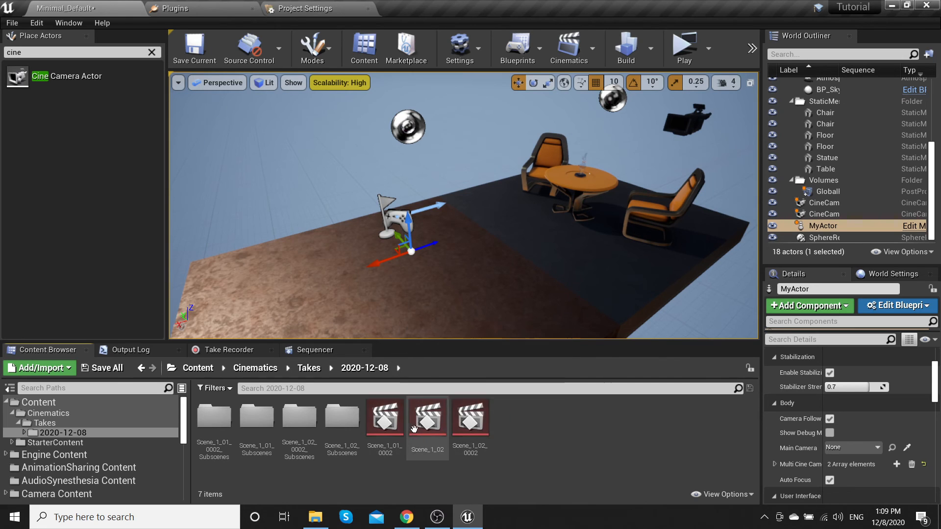
double_click(428, 418)
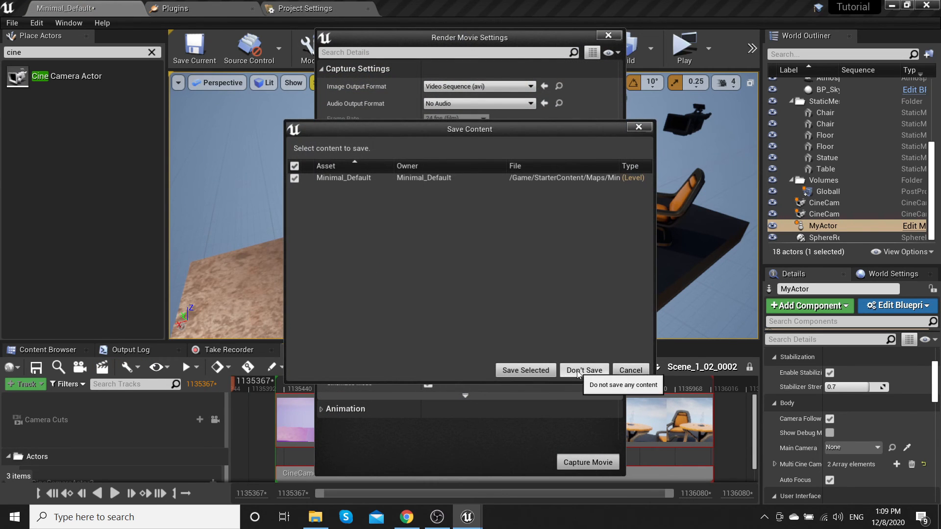
- Start capturing take Scene_1_02_0002 to 1280x720 AVI, choosing Don't Save for the level
click(583, 370)
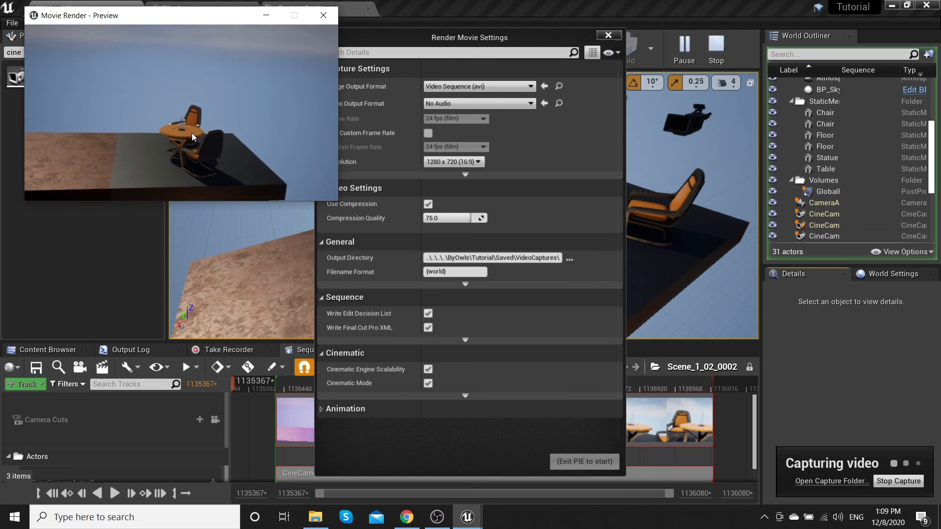